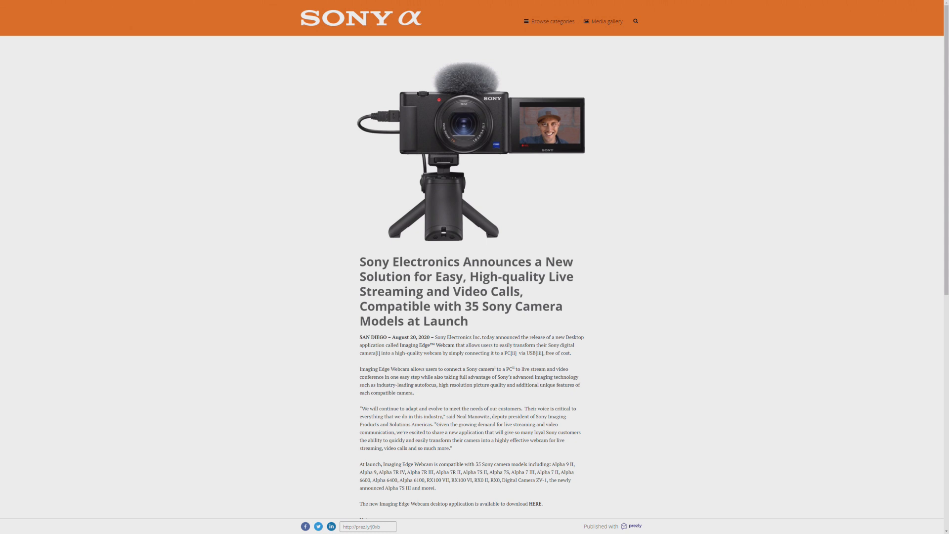
Follow the press release's 'HERE' link to reach Sony's Imaging Edge Webcam download page.
scroll("down", 3)
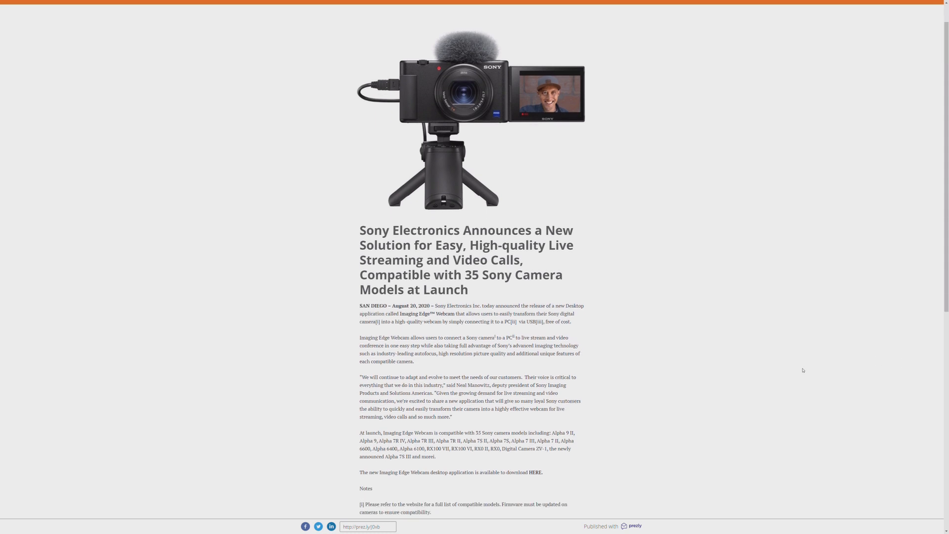
scroll("down", 3)
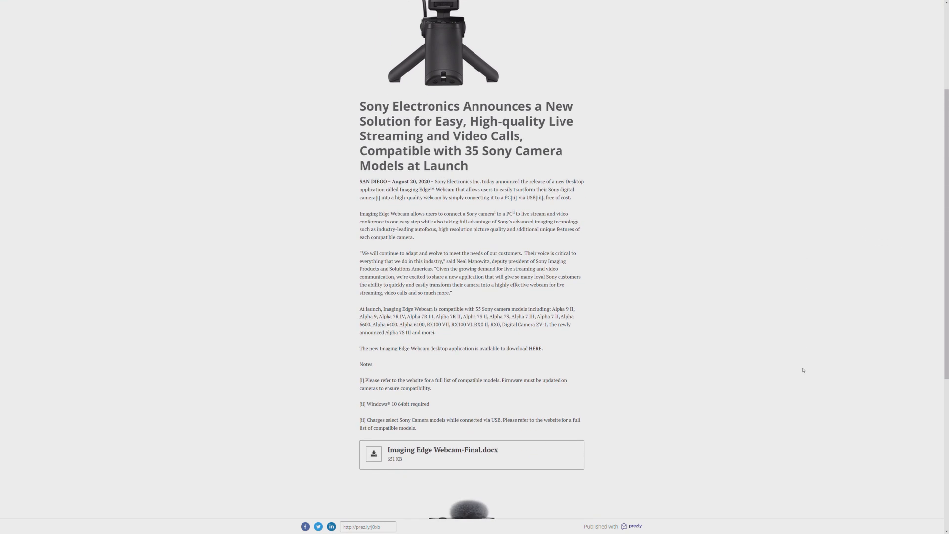
scroll("down", 3)
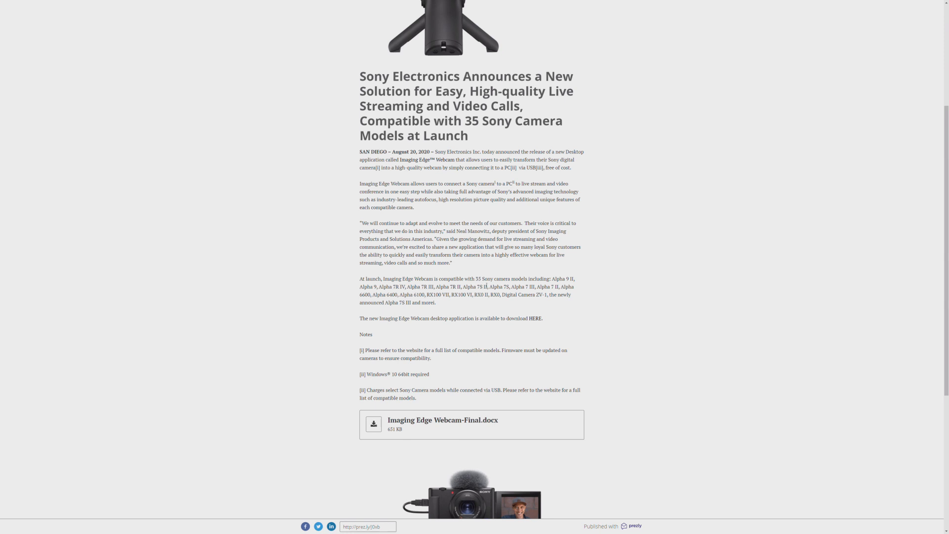
left_click_drag(475, 279, 510, 279)
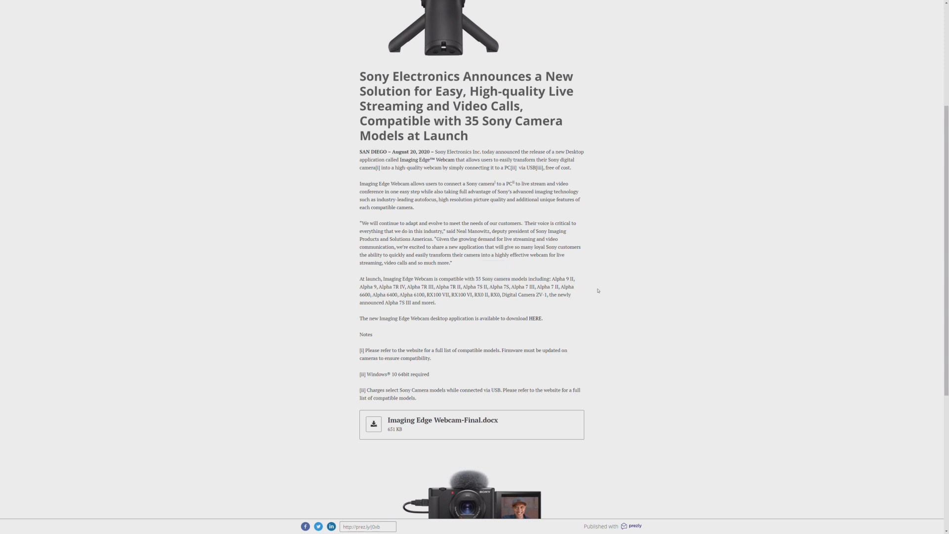
mouse_move(664, 325)
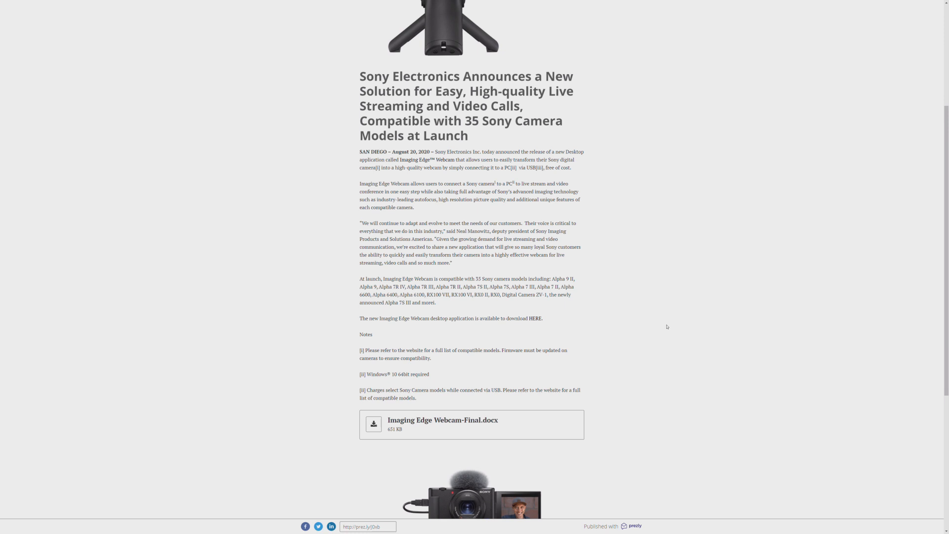
mouse_move(668, 328)
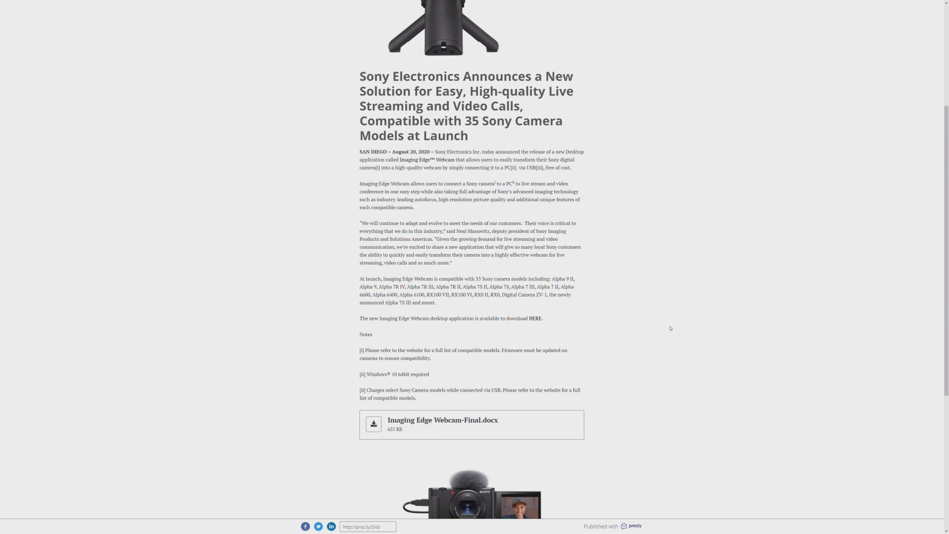
mouse_move(670, 334)
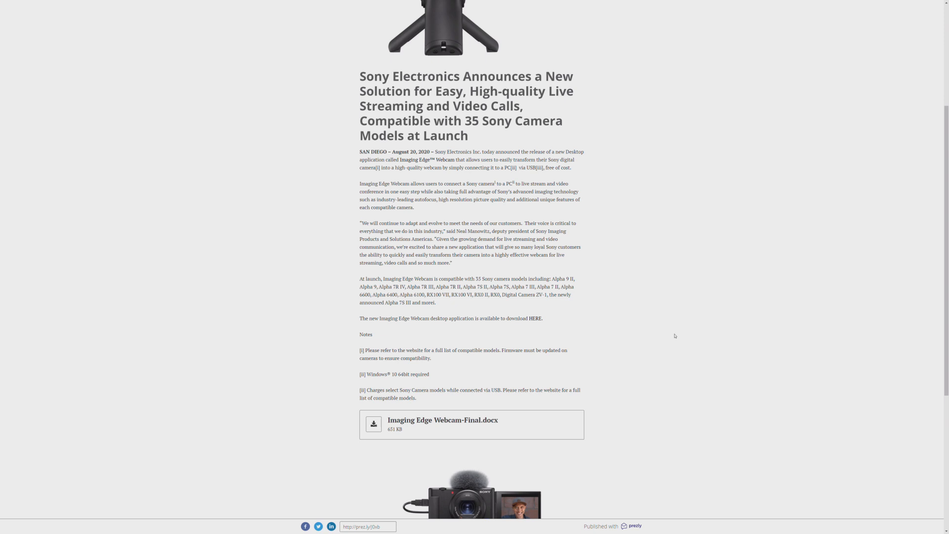
mouse_move(677, 336)
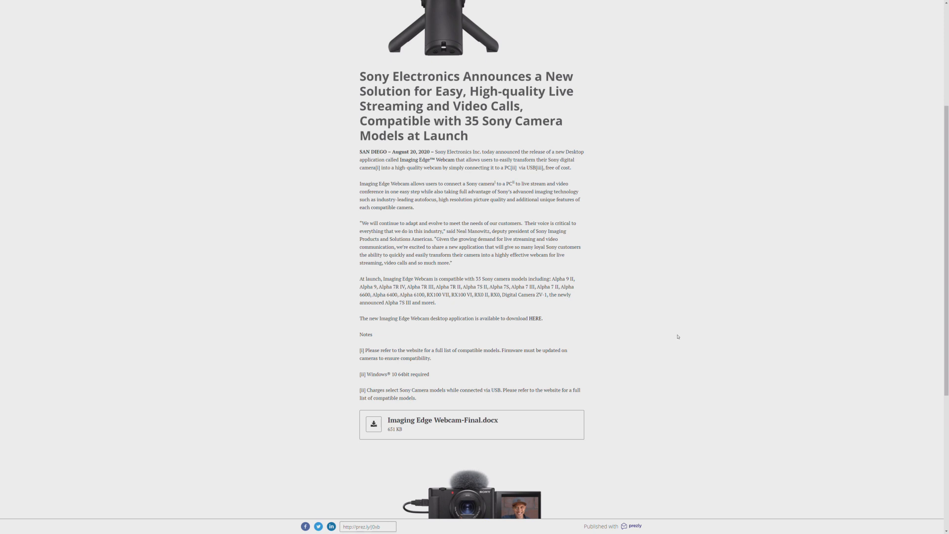
mouse_move(543, 339)
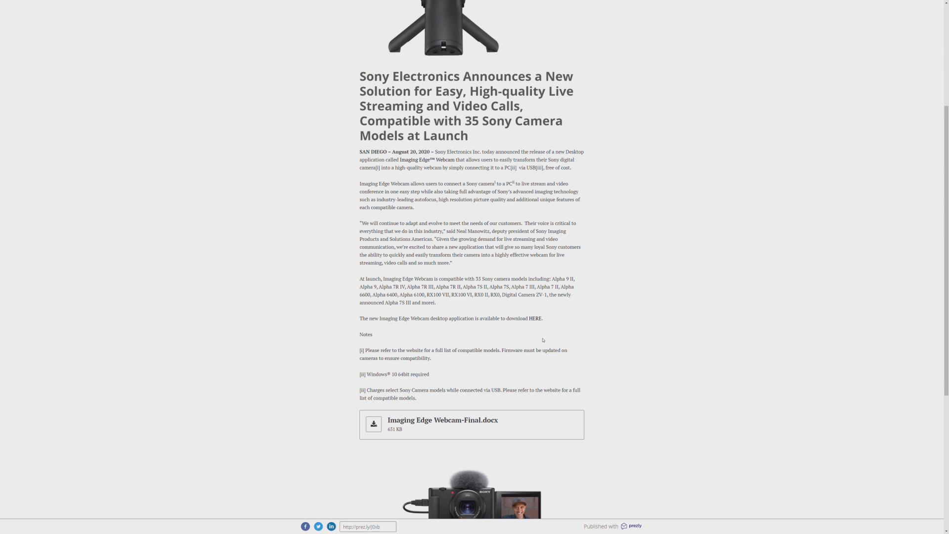
scroll("down", 3)
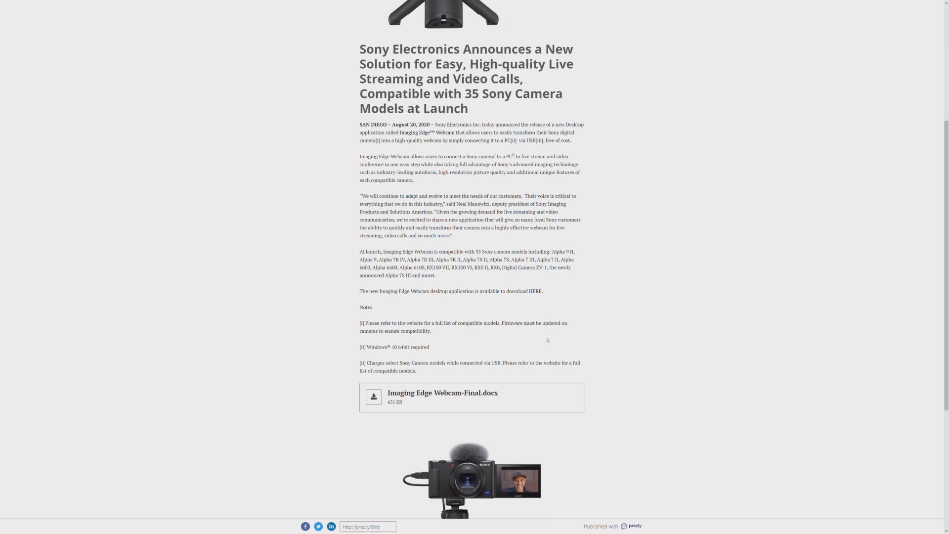
scroll("down", 3)
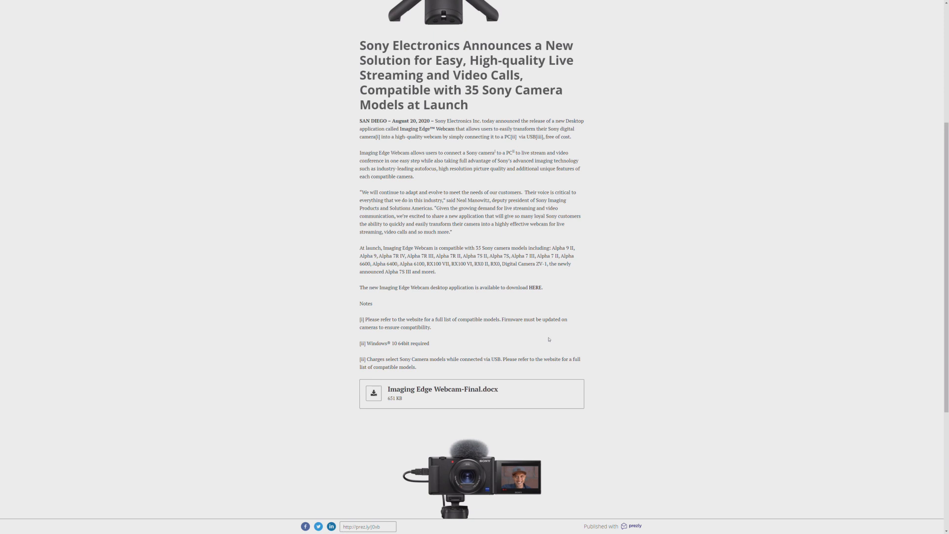
mouse_move(550, 339)
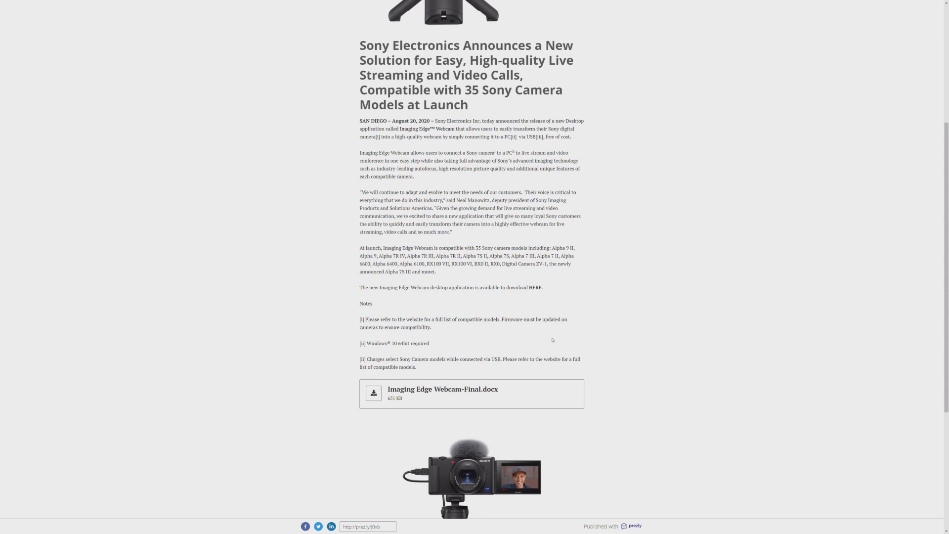
mouse_move(535, 287)
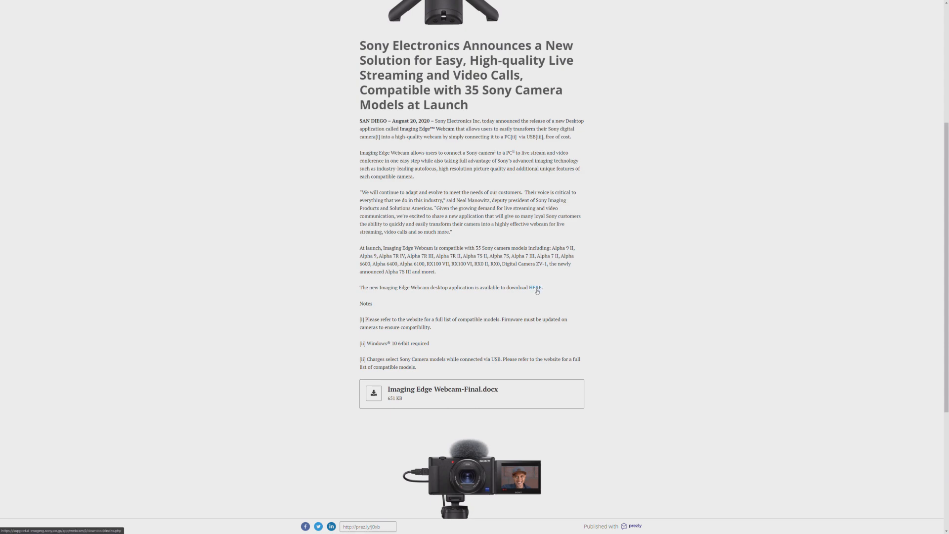
left_click(535, 288)
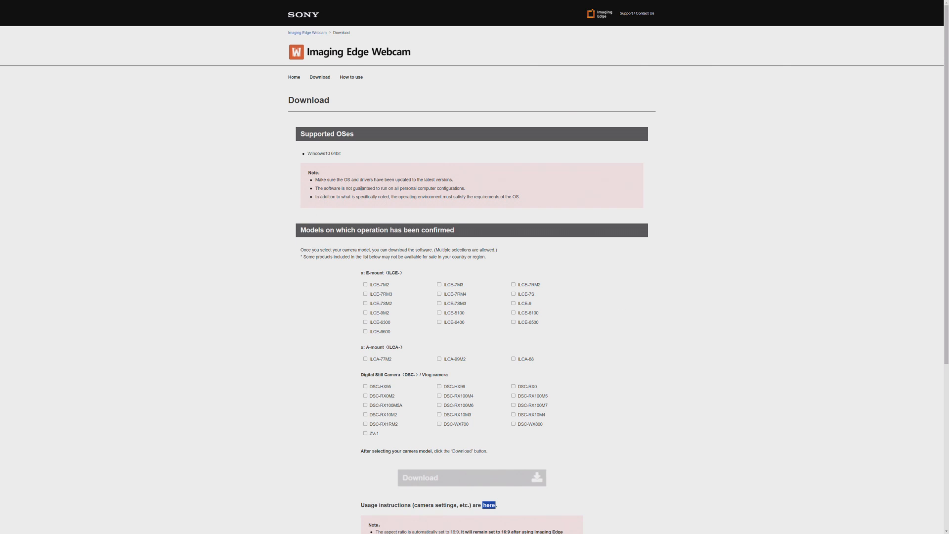
mouse_move(360, 194)
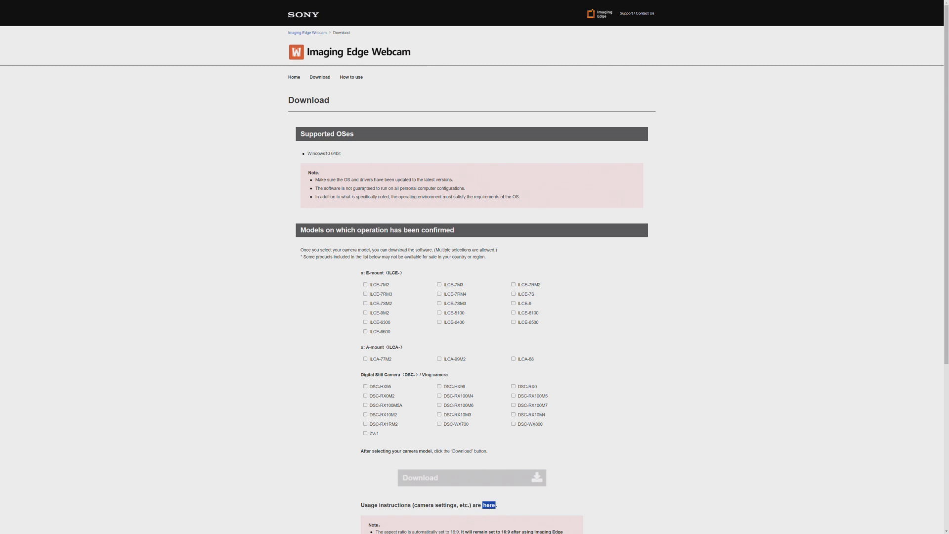
mouse_move(395, 203)
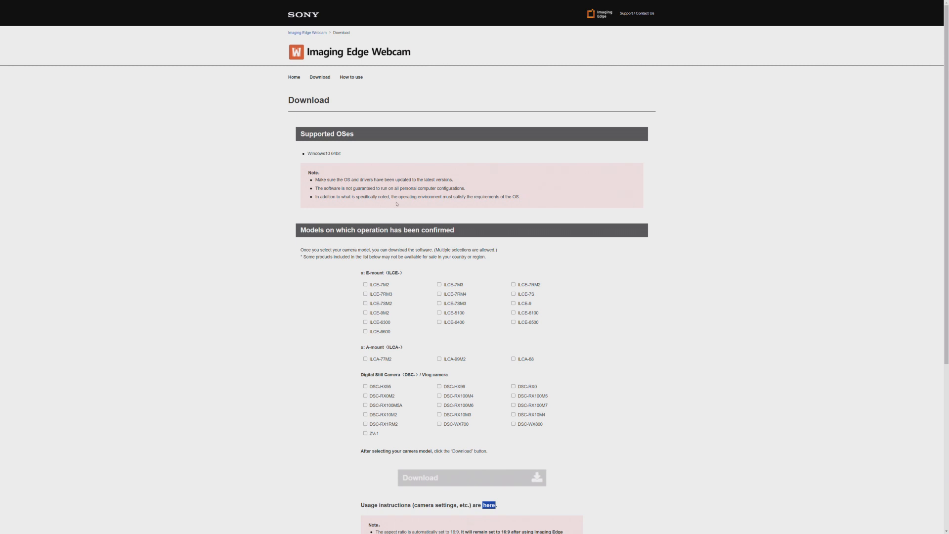
mouse_move(435, 214)
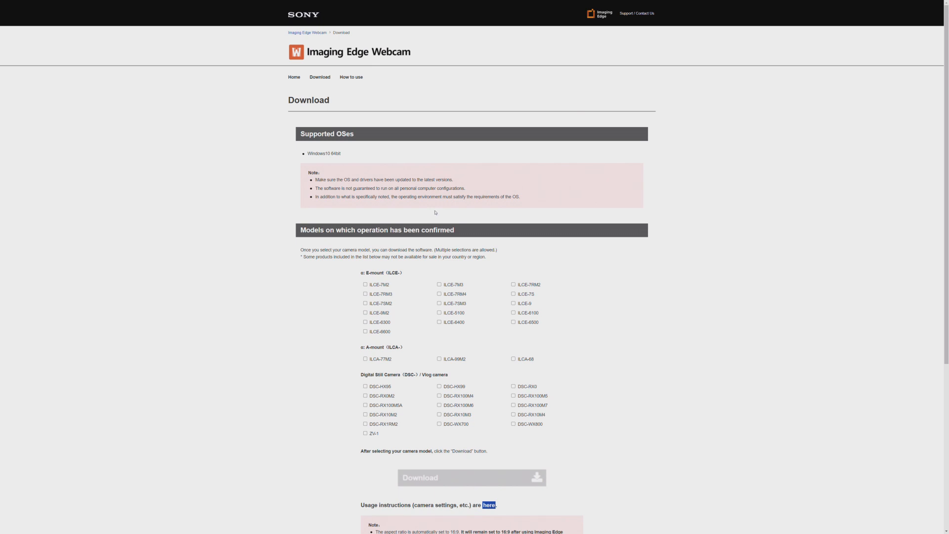
mouse_move(498, 207)
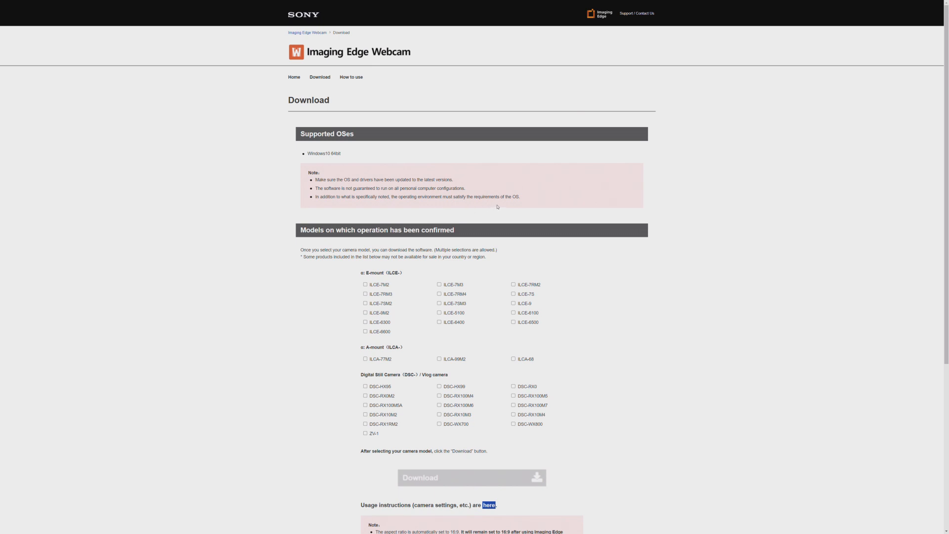
mouse_move(366, 277)
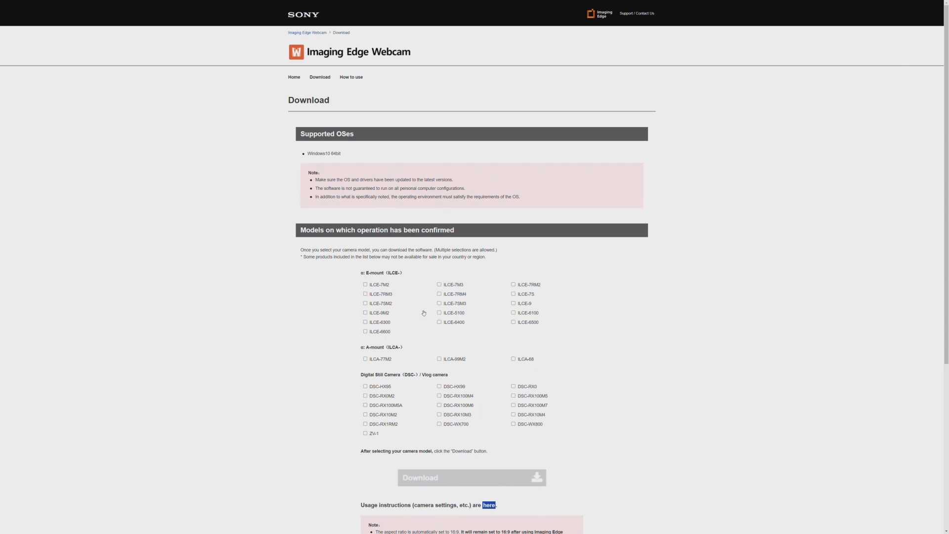
Tick ILCE-7RM2 under E-mount models as the camera to download for.
left_click(514, 285)
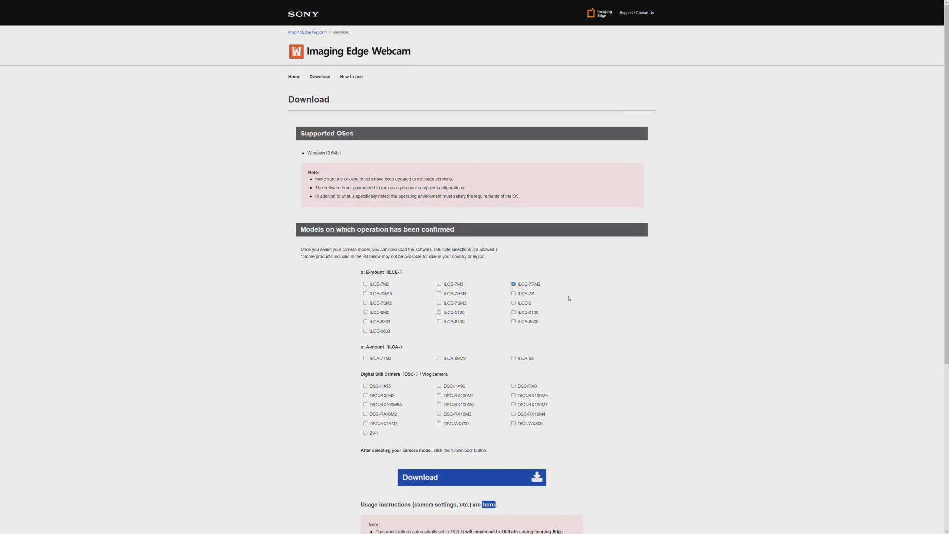
Download the Imaging Edge Webcam installer and launch the setup file from the download bar.
scroll("down", 3)
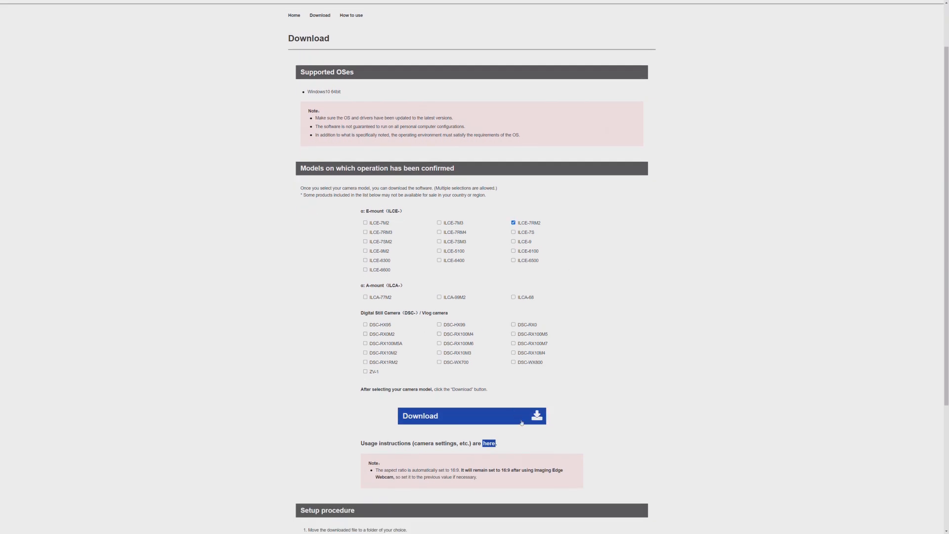
left_click(472, 417)
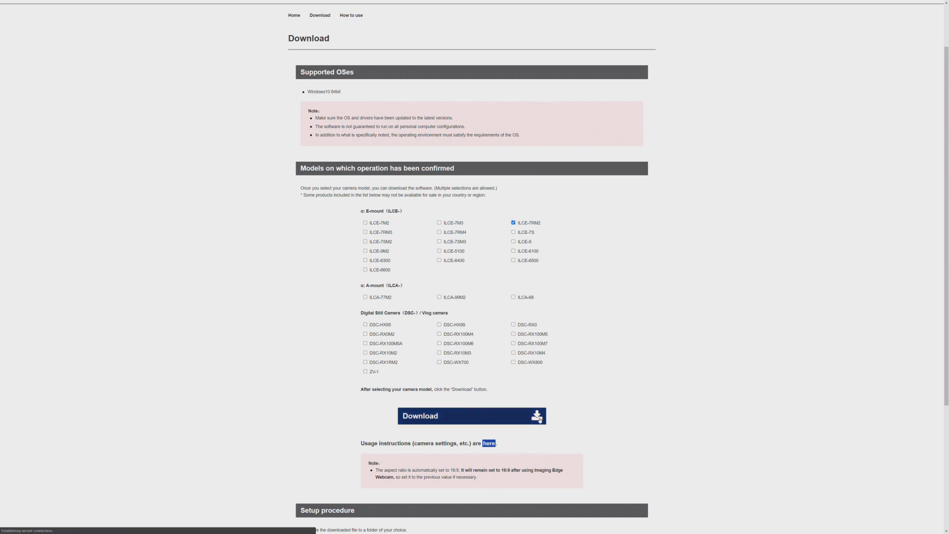
left_click(471, 416)
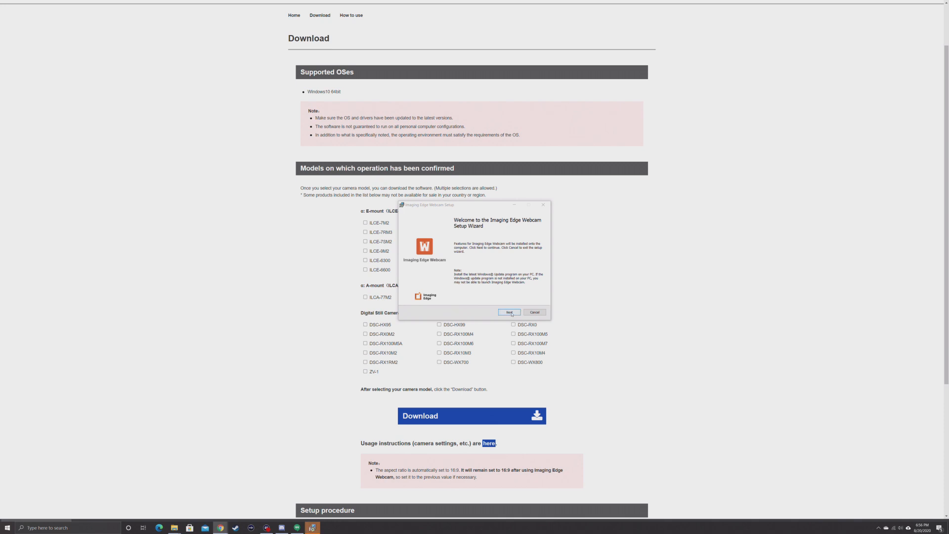
Run the Setup Wizard through welcome and license agreement, then finish the completed install.
left_click(508, 313)
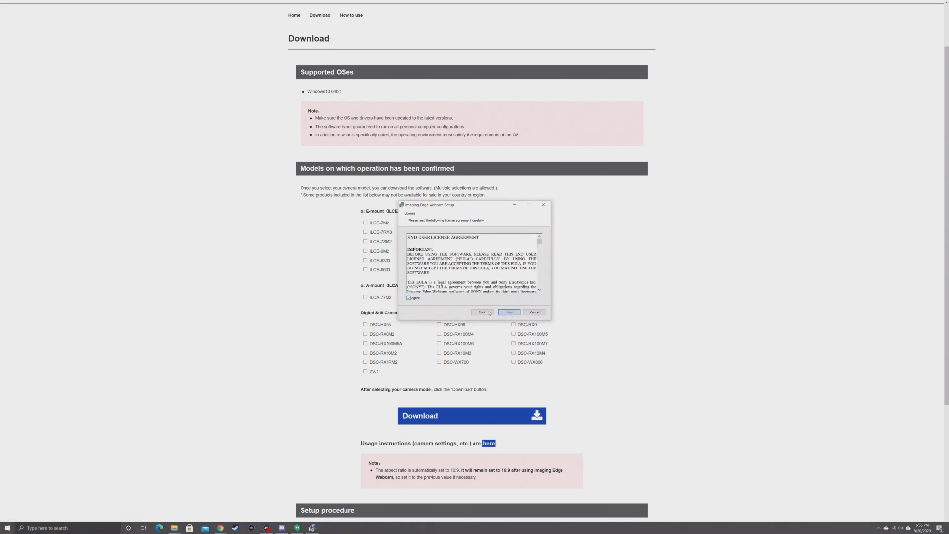
left_click(510, 312)
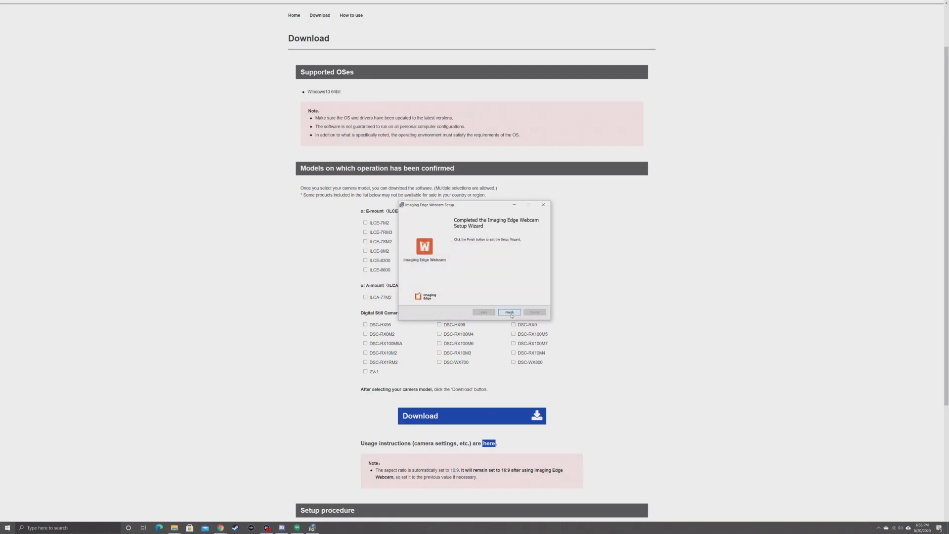
left_click(509, 312)
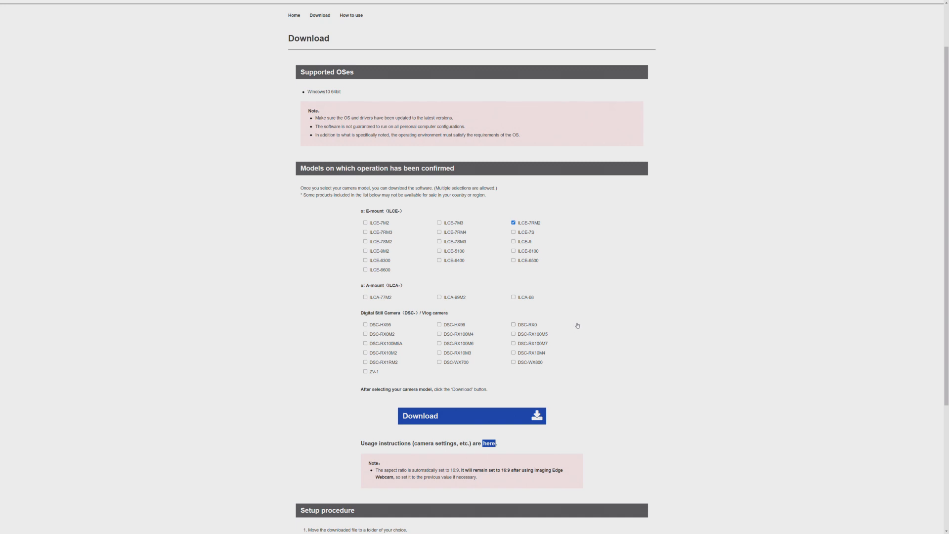
mouse_move(639, 346)
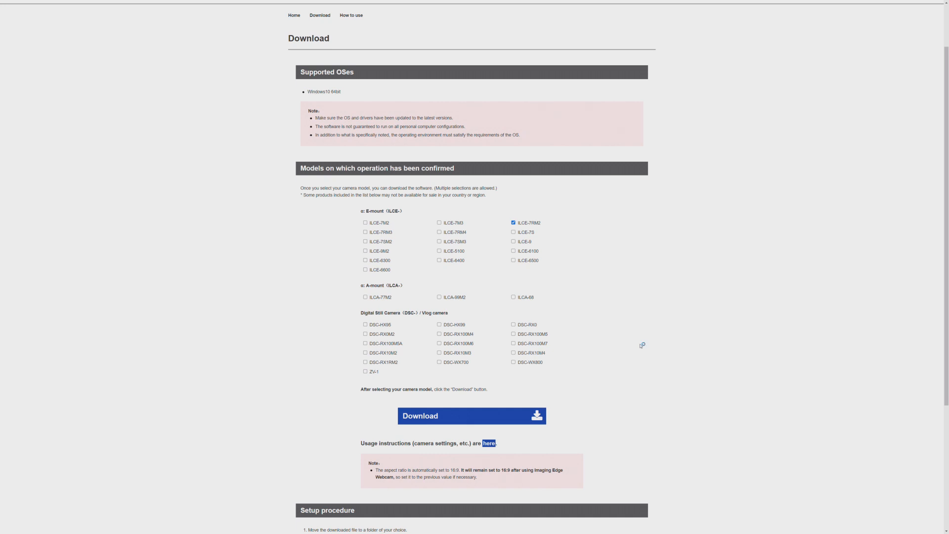
mouse_move(639, 346)
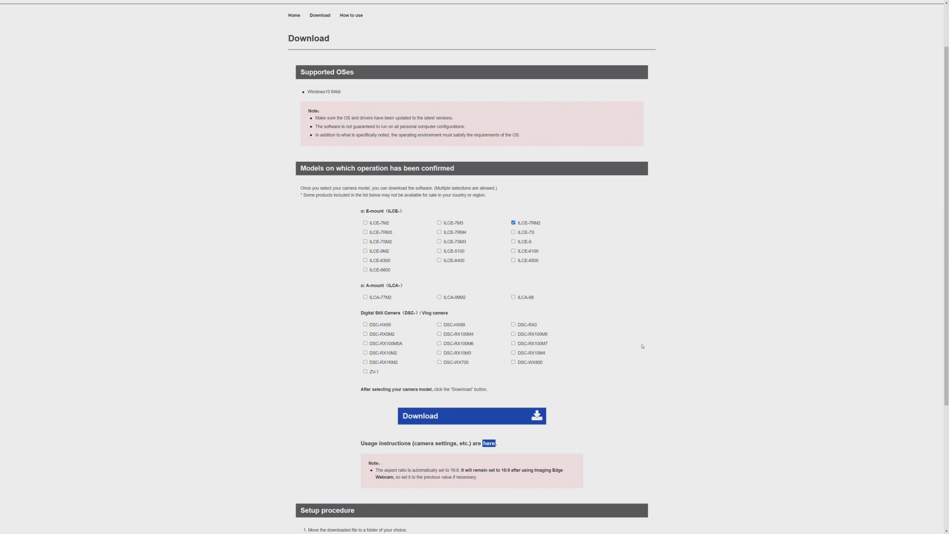
mouse_move(642, 346)
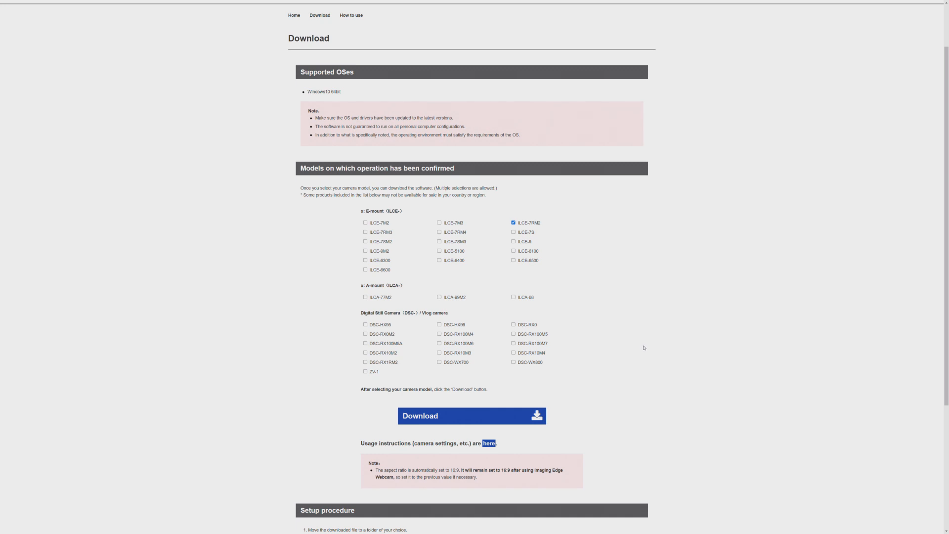
mouse_move(644, 351)
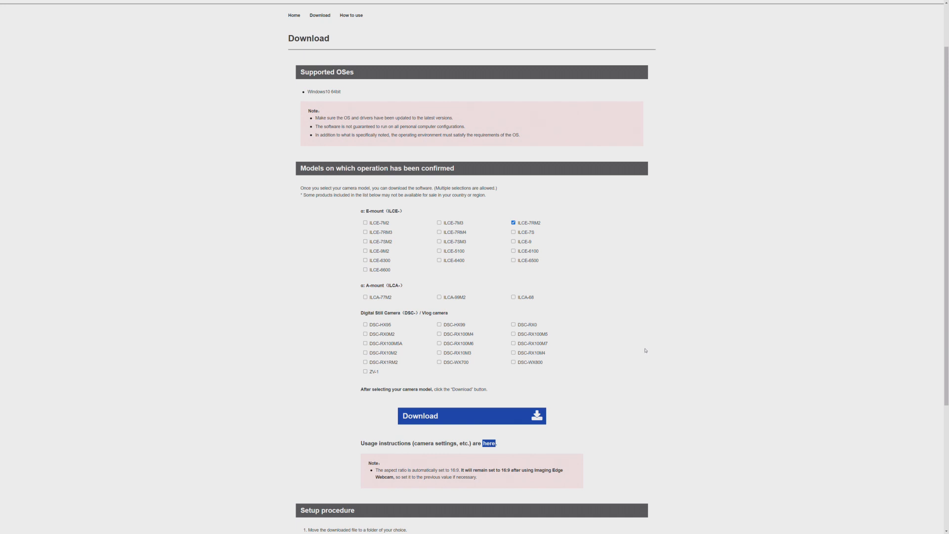
mouse_move(646, 350)
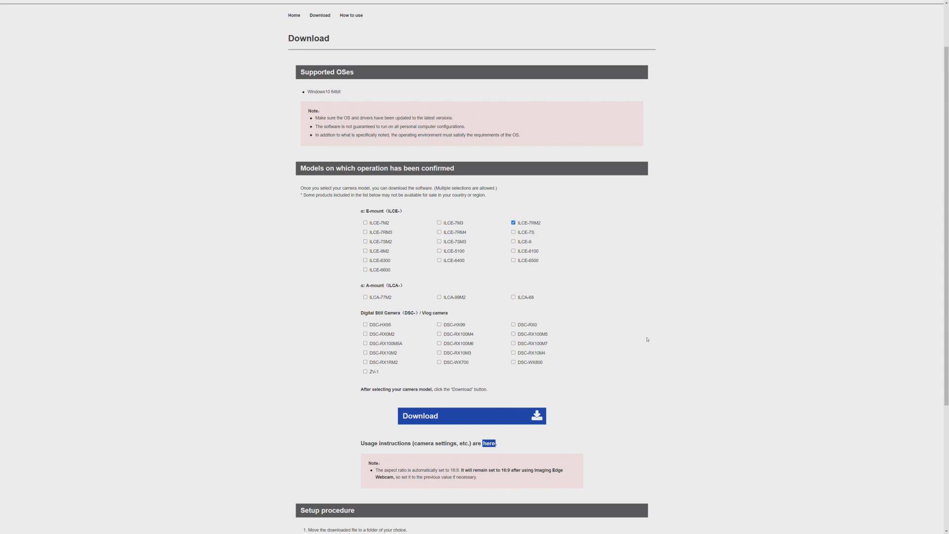
mouse_move(647, 339)
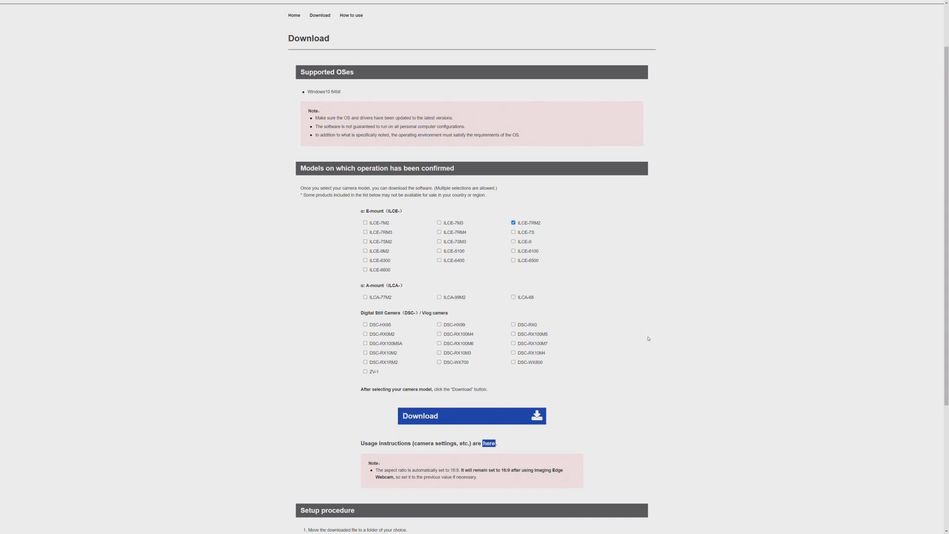
mouse_move(651, 336)
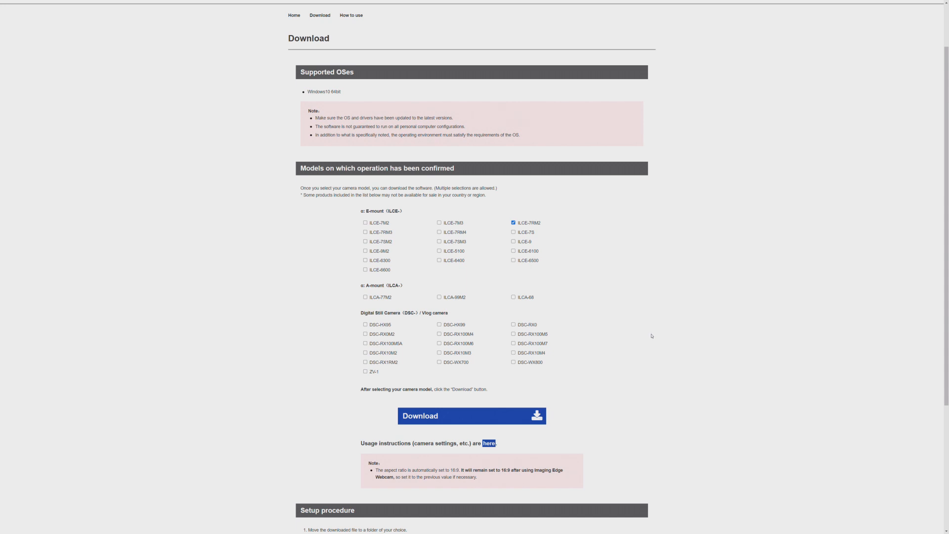
mouse_move(729, 349)
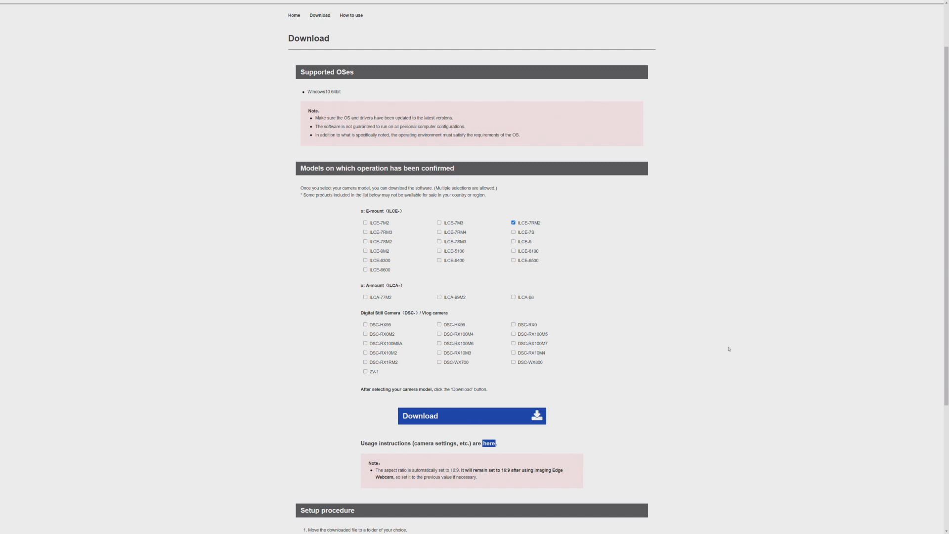